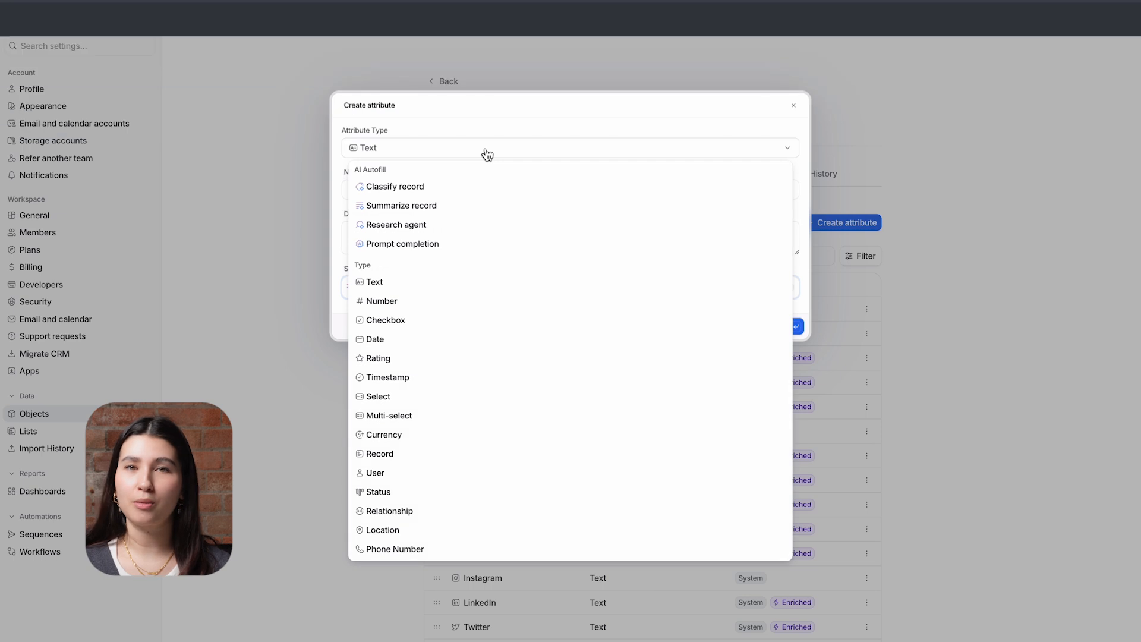
mouse_move(487, 192)
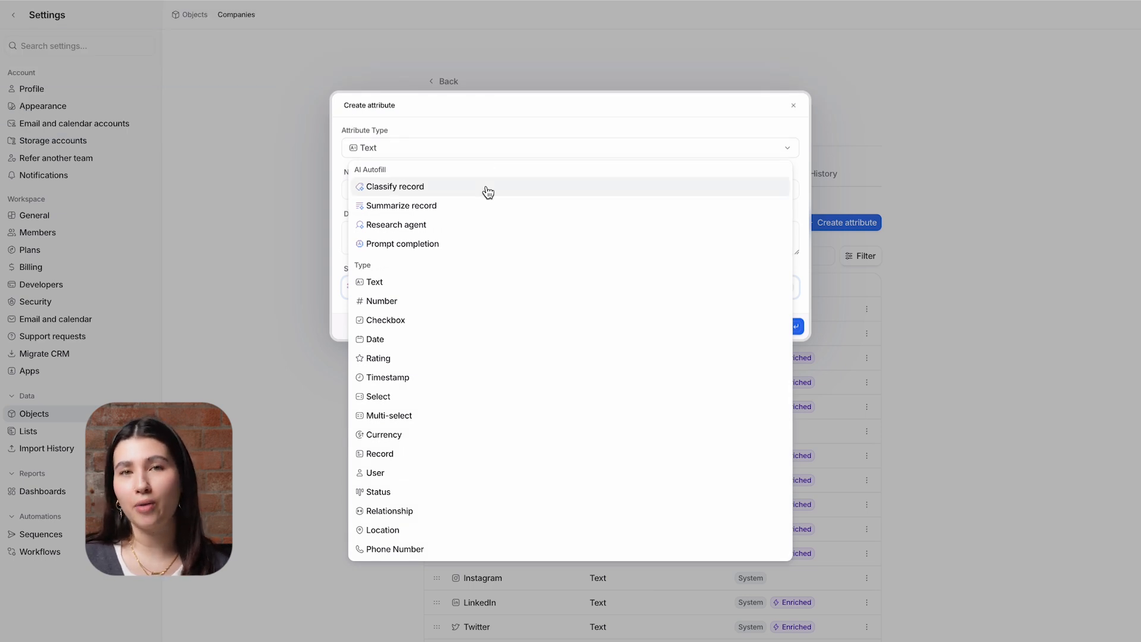
mouse_move(480, 233)
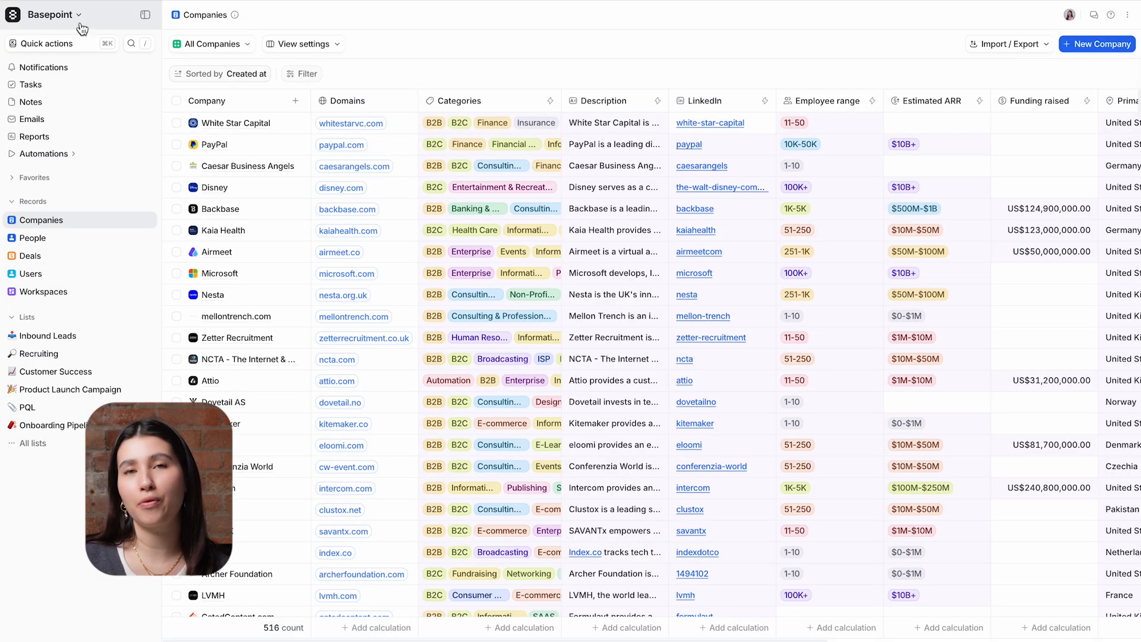
mouse_move(396, 84)
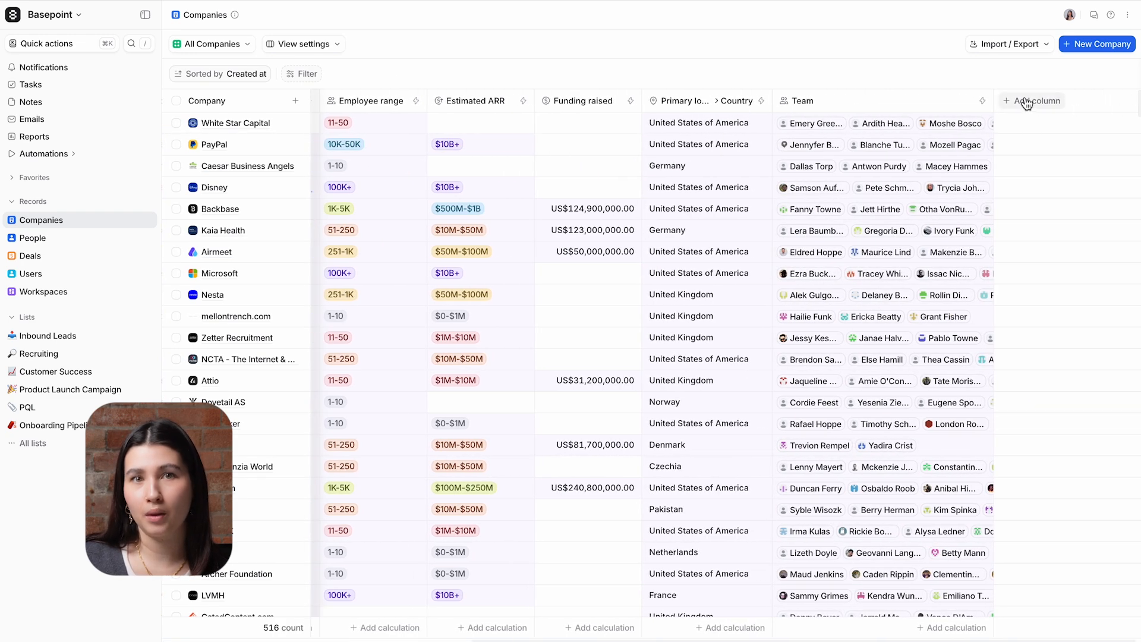
Open the Companies table's add-column menu to list attribute types, including AI autofill options
left_click(1031, 101)
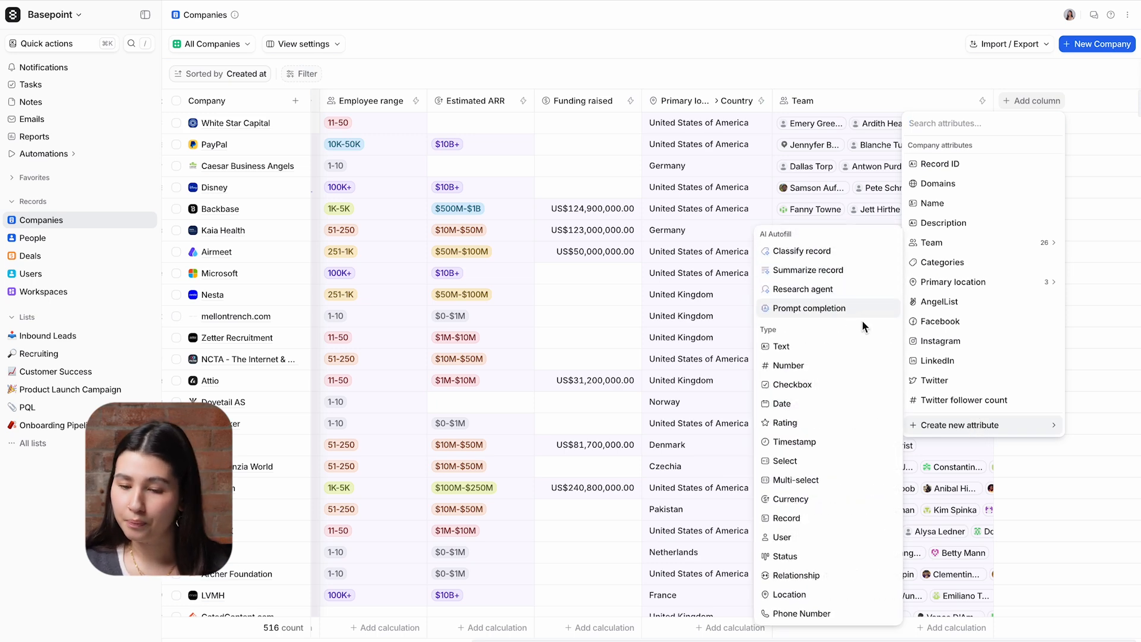
Draft a Text attribute with AI autofill enabled, then discard the draft
left_click(956, 424)
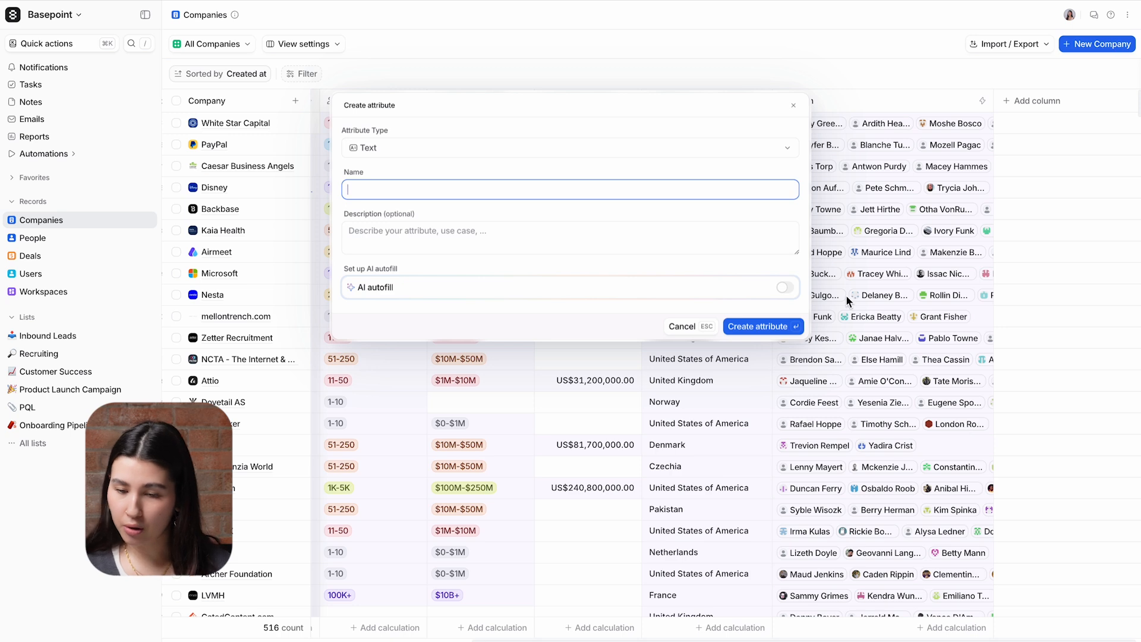
left_click(568, 148)
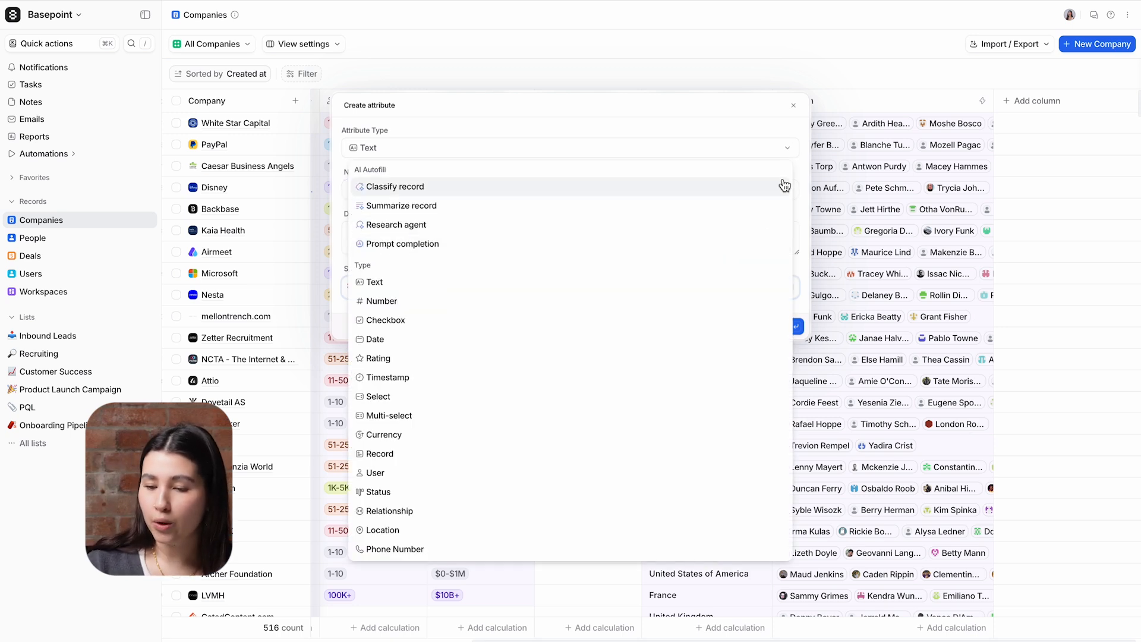
left_click(400, 205)
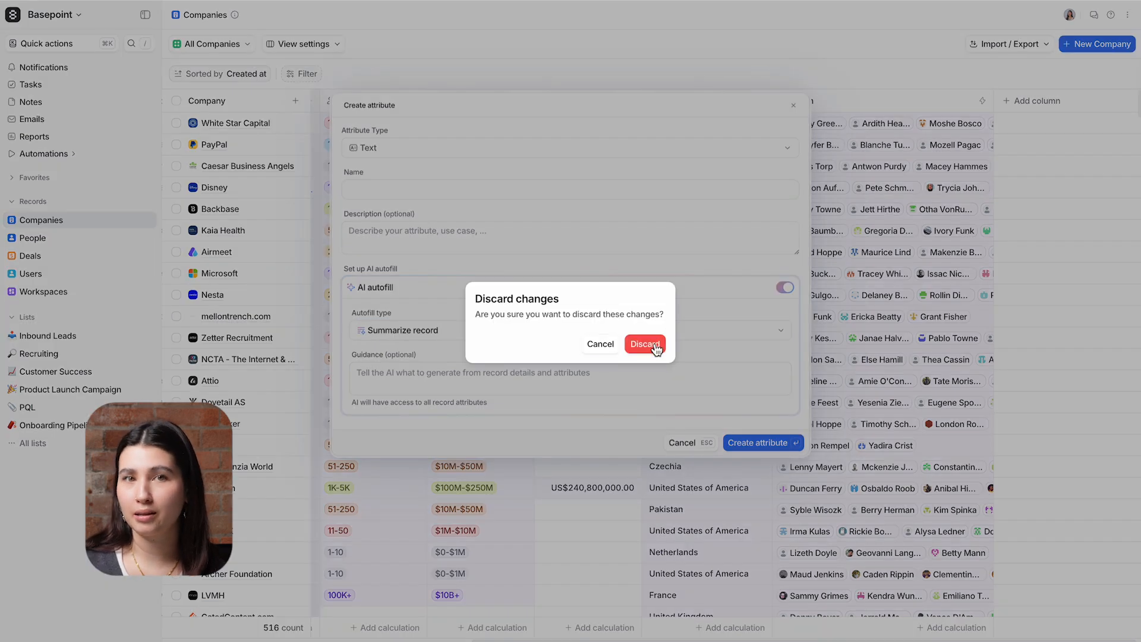
left_click(644, 343)
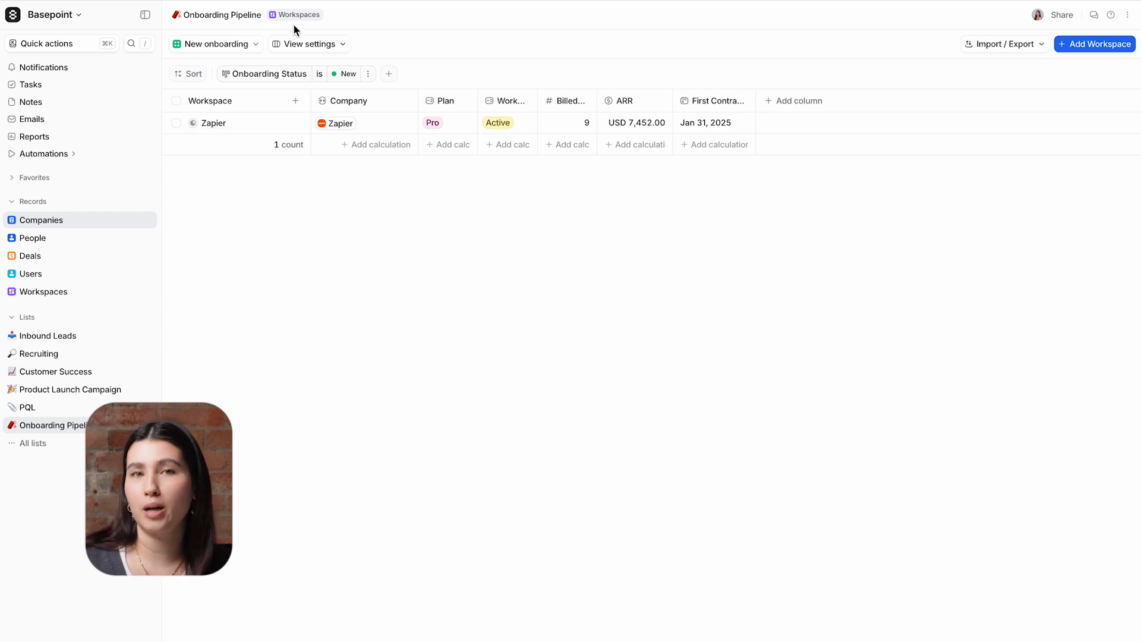
mouse_move(305, 29)
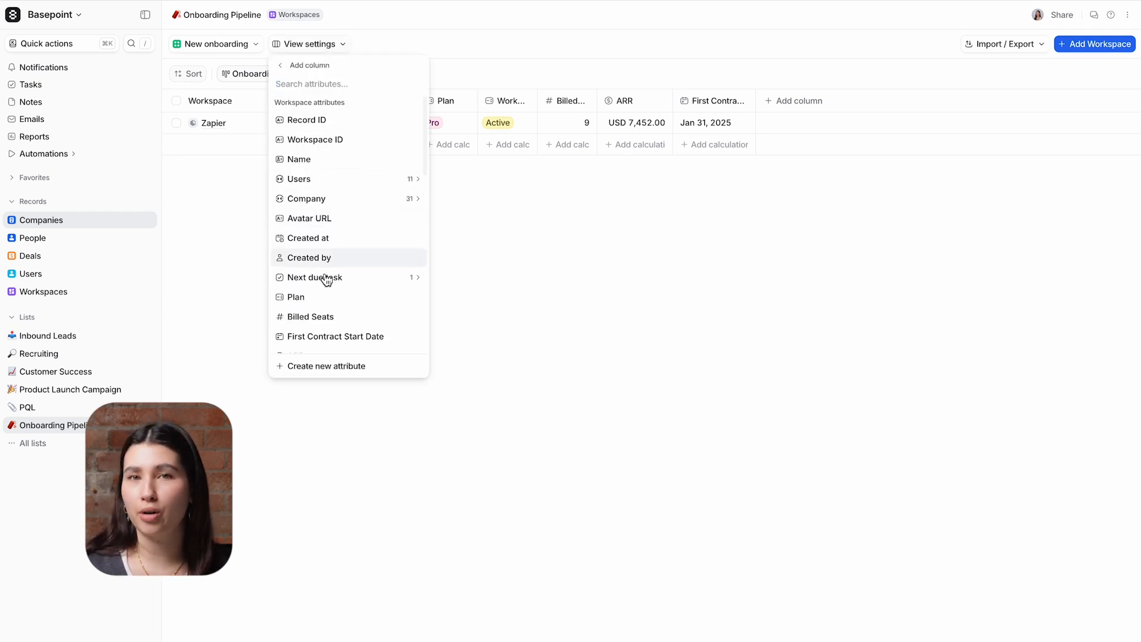
Create an AI autofill 'Summary' attribute guided to 'Provide an overview of the workspace and company'
left_click(326, 366)
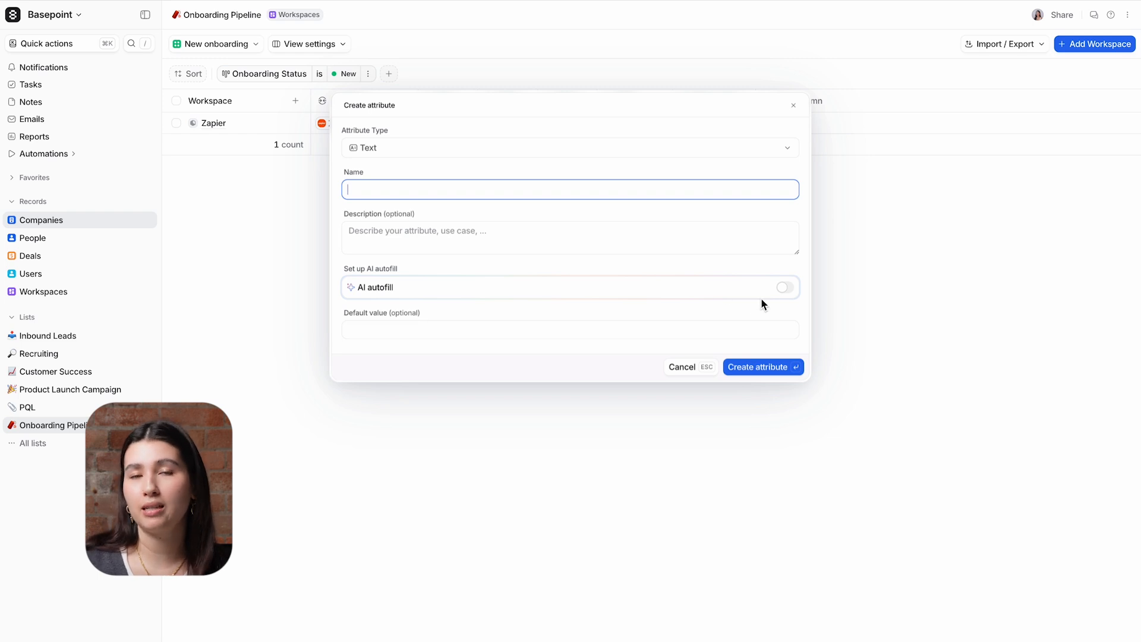
left_click(784, 287)
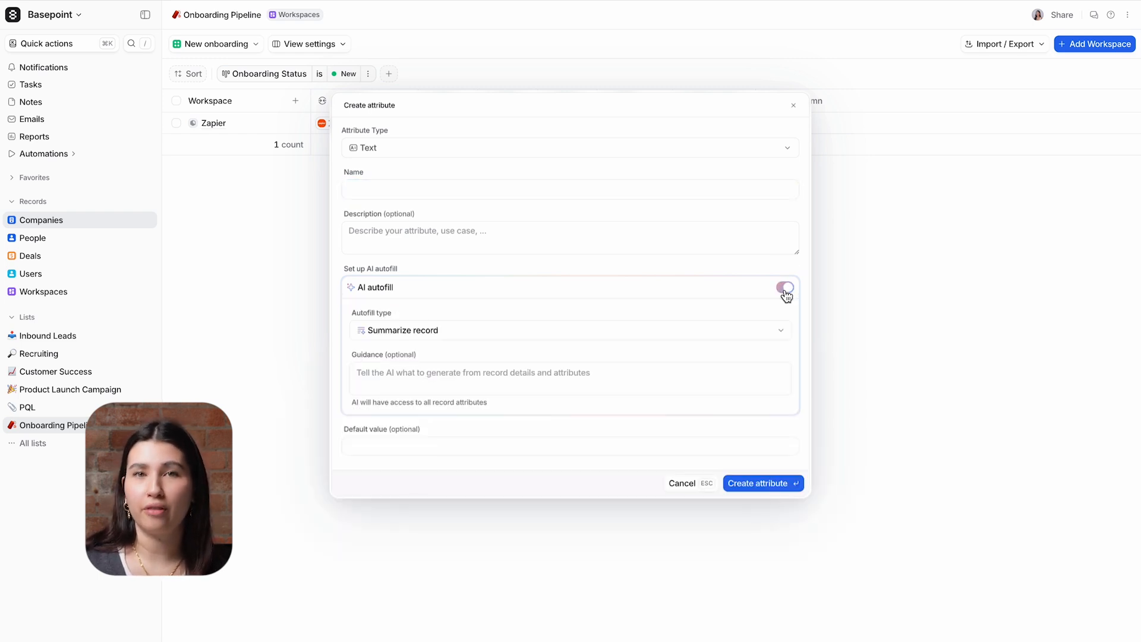
type("Summary")
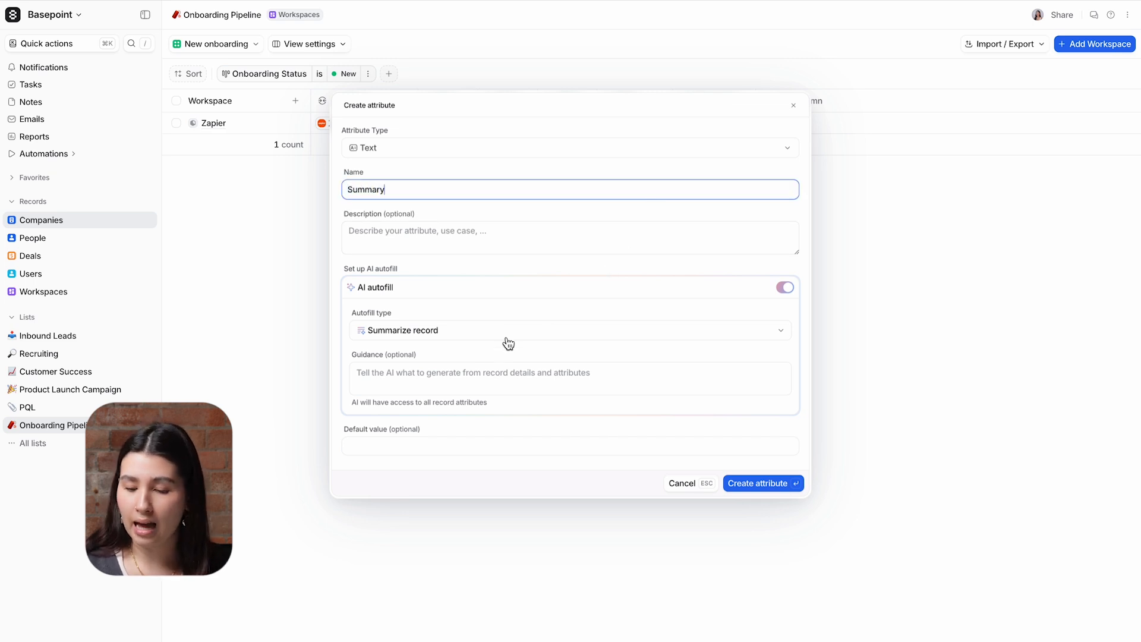
left_click(570, 378)
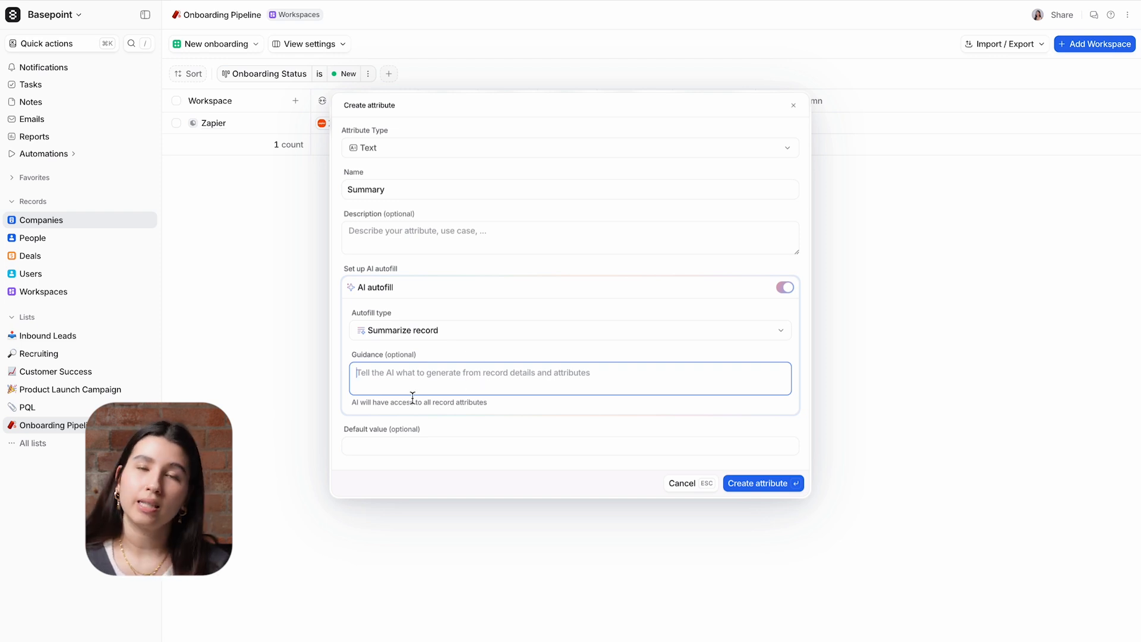
type("Provide an overview of the workspace and company.")
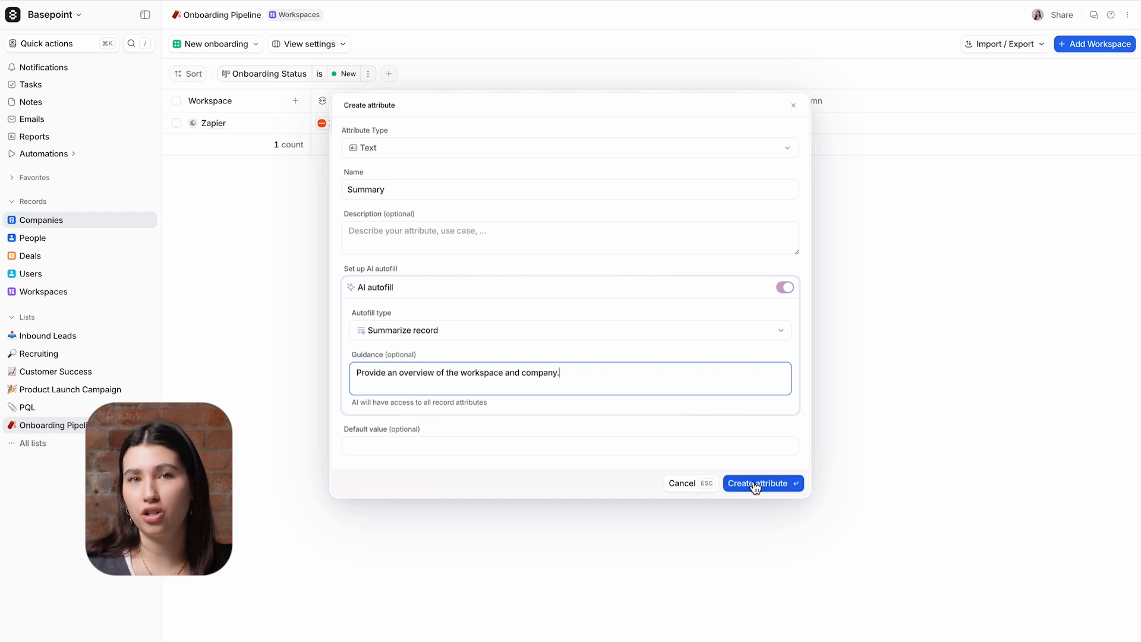
left_click(759, 482)
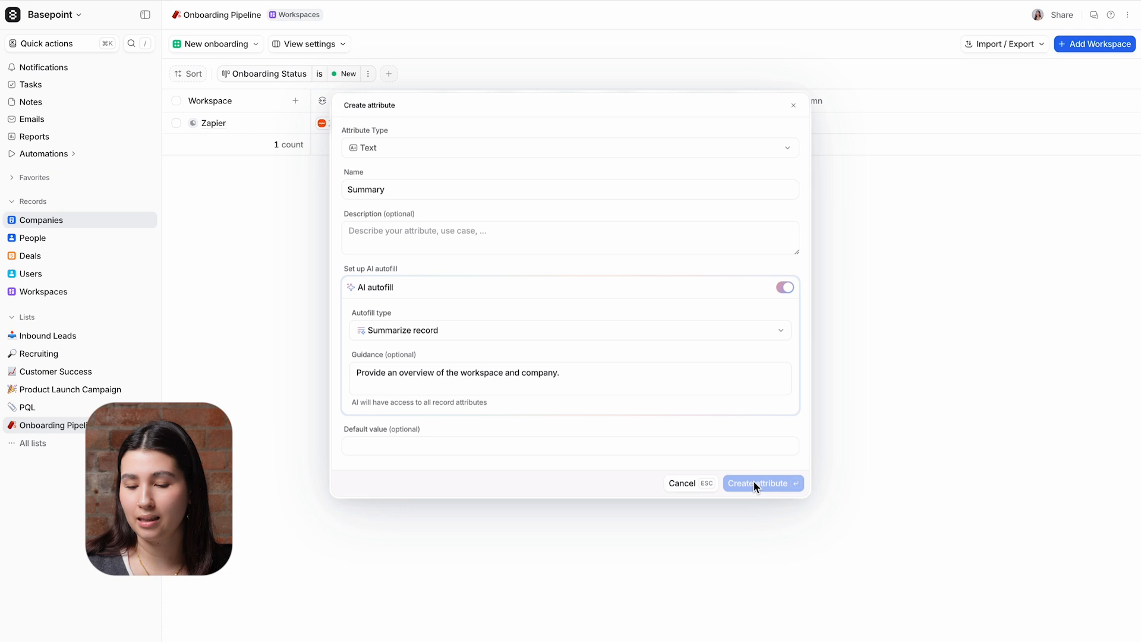
left_click(759, 483)
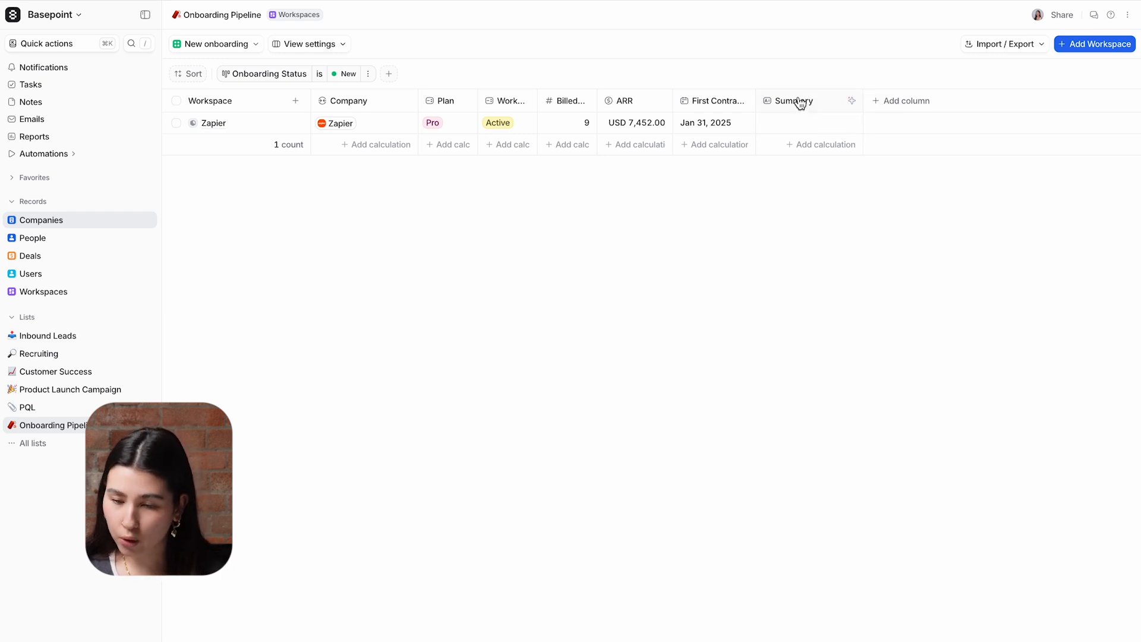
left_click(850, 100)
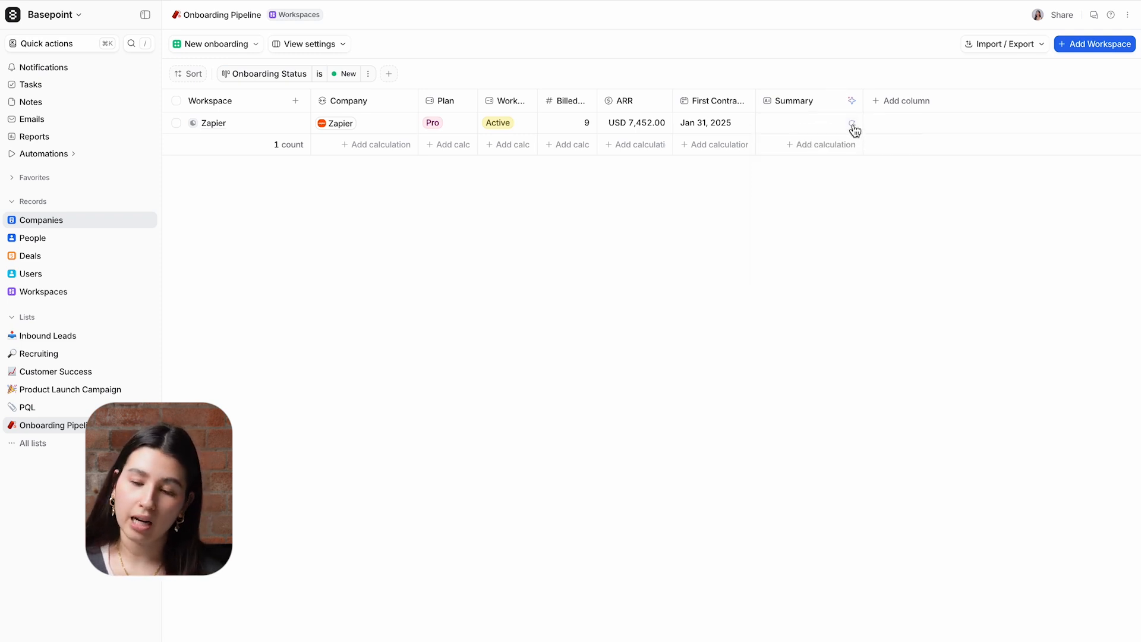
left_click(852, 126)
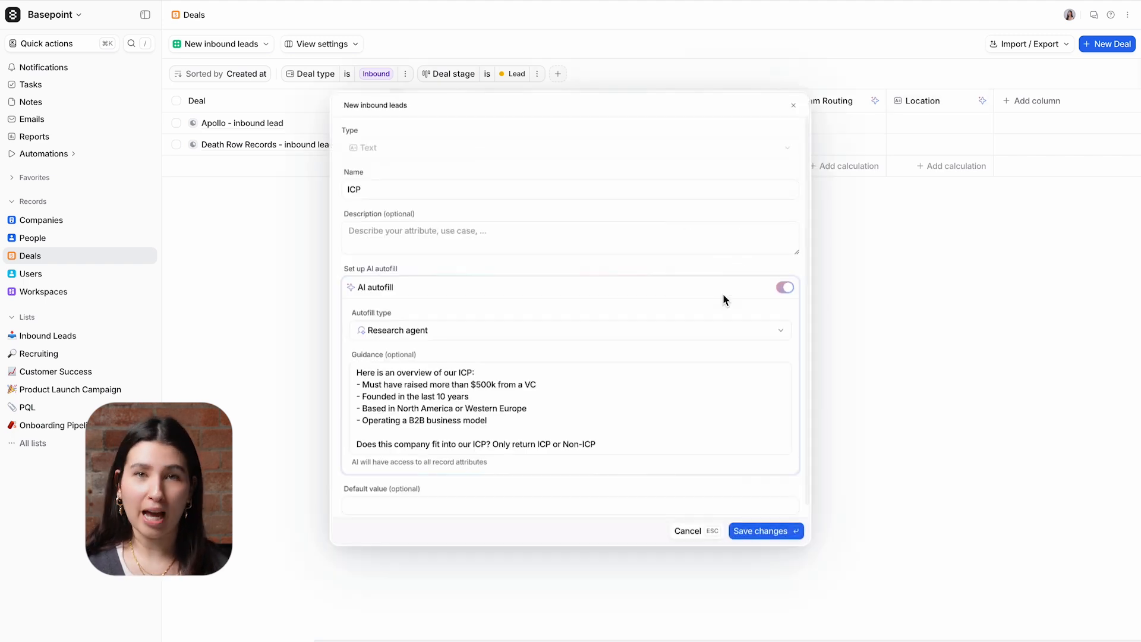
mouse_move(699, 359)
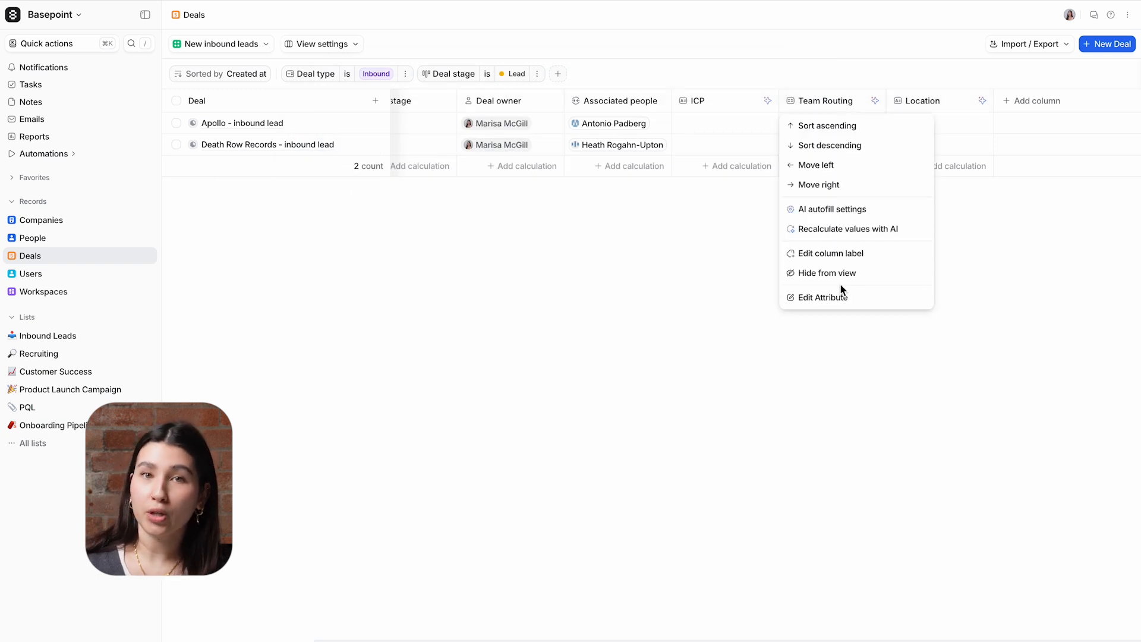
Open Team Routing's settings to review its Sales, Customer Success and Support classification guidance
left_click(822, 297)
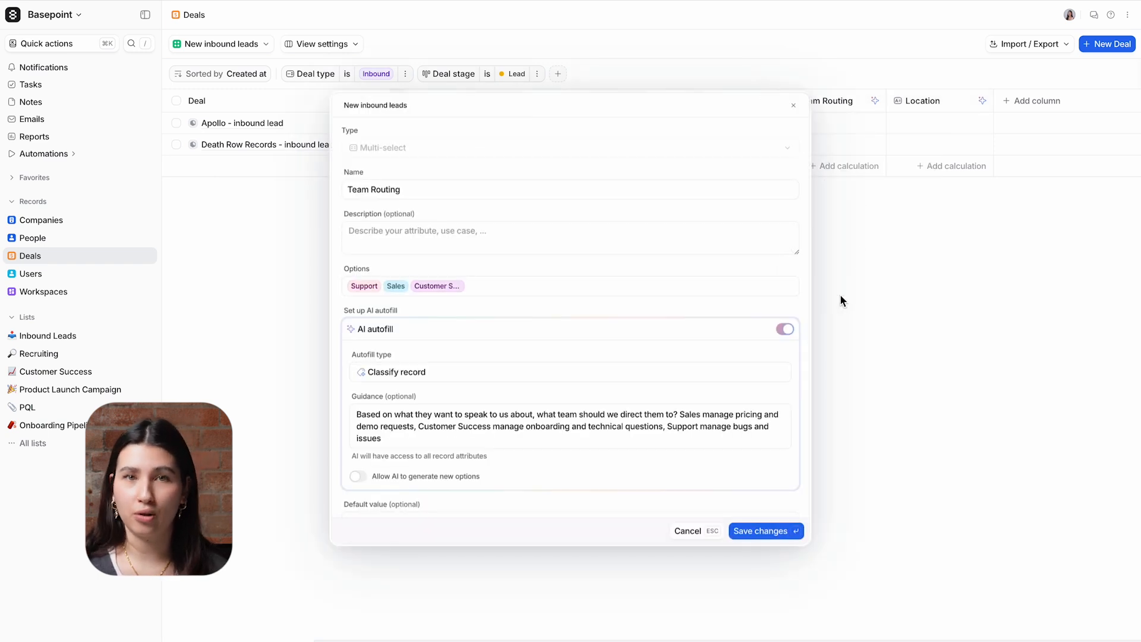
mouse_move(608, 315)
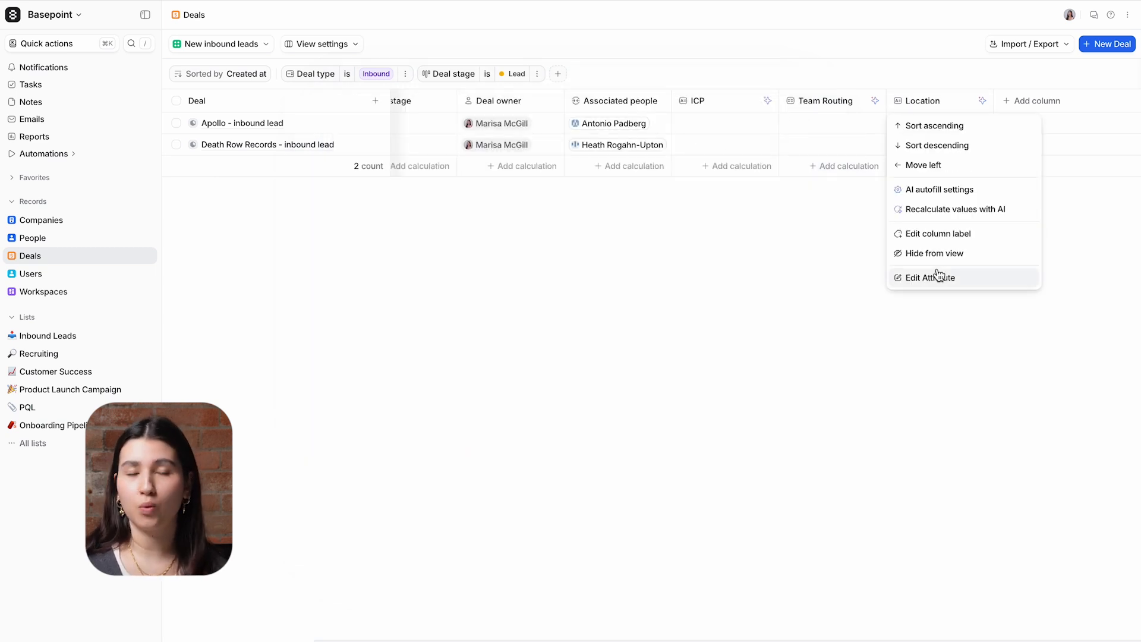
Open the Location attribute's settings to view its Typeform-to-ISO country code prompt
left_click(930, 278)
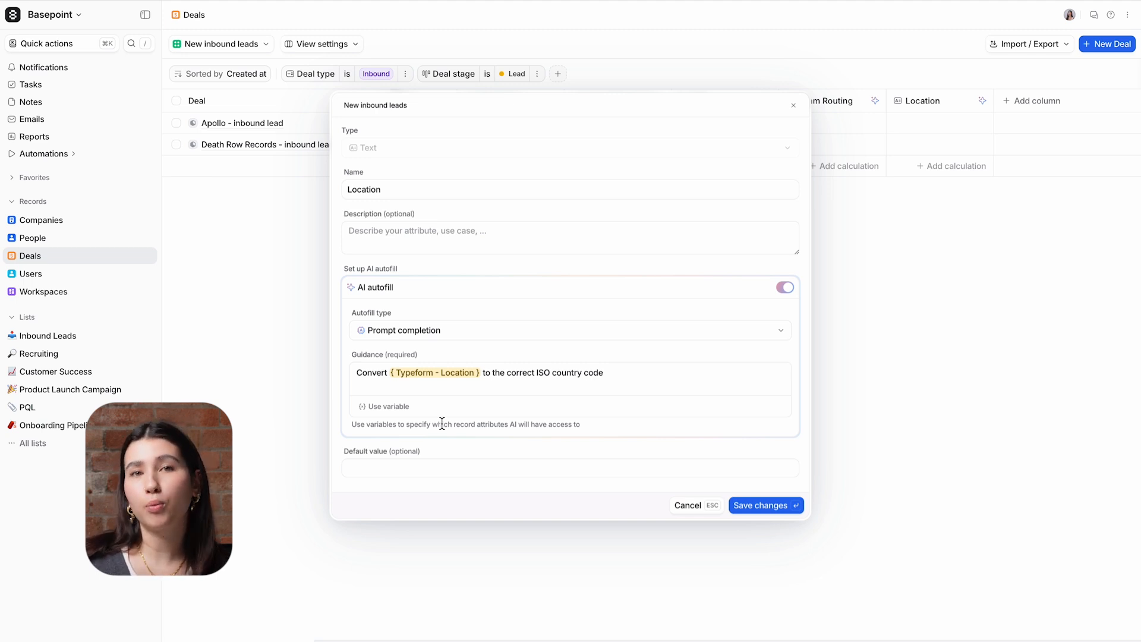
mouse_move(670, 176)
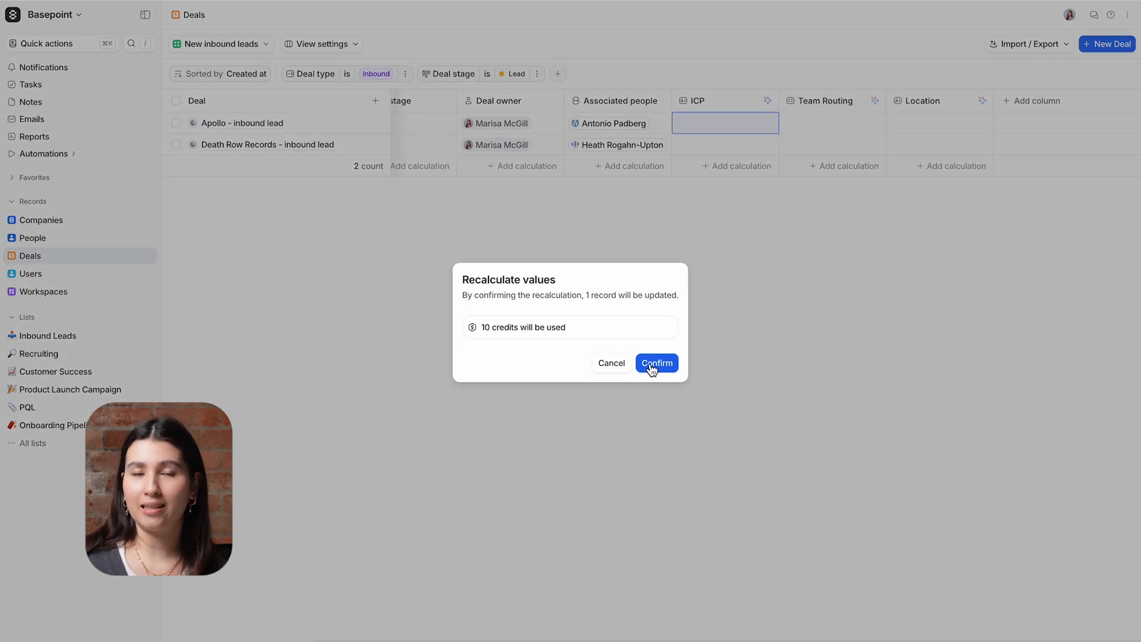
Confirm AI recalculation for the Apollo lead, filling ICP, Support routing and US location
left_click(656, 363)
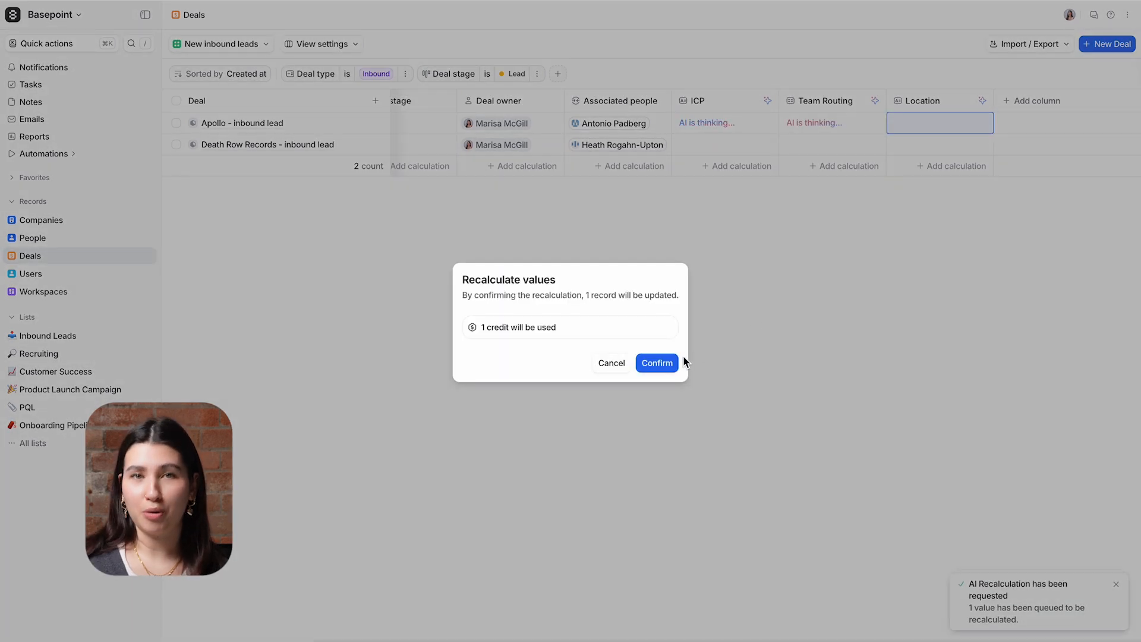
left_click(656, 363)
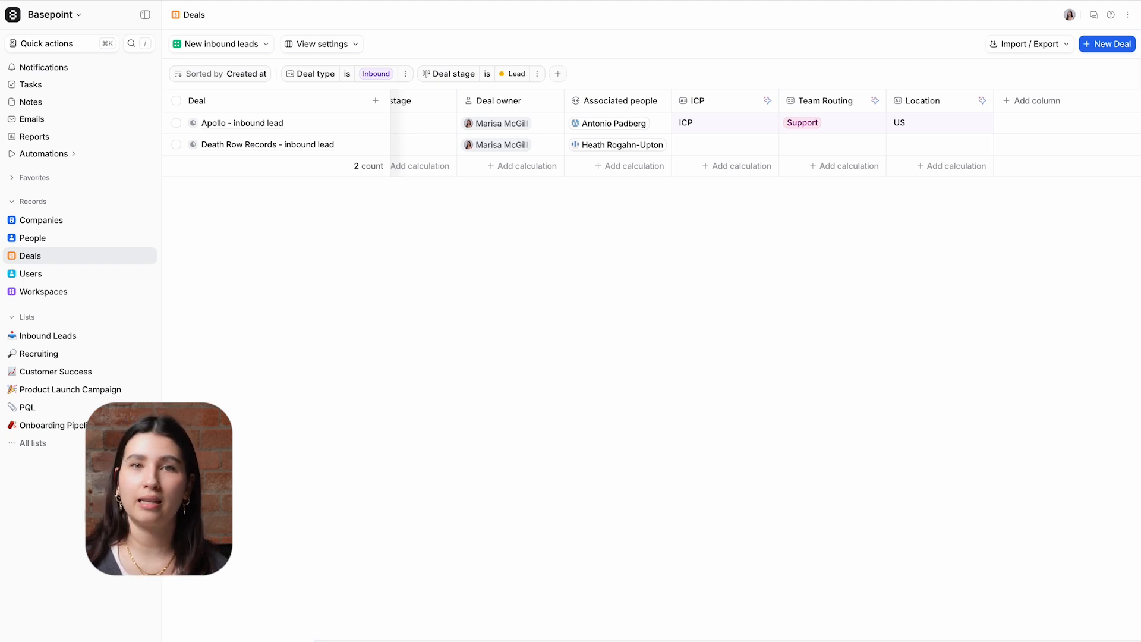
left_click(49, 14)
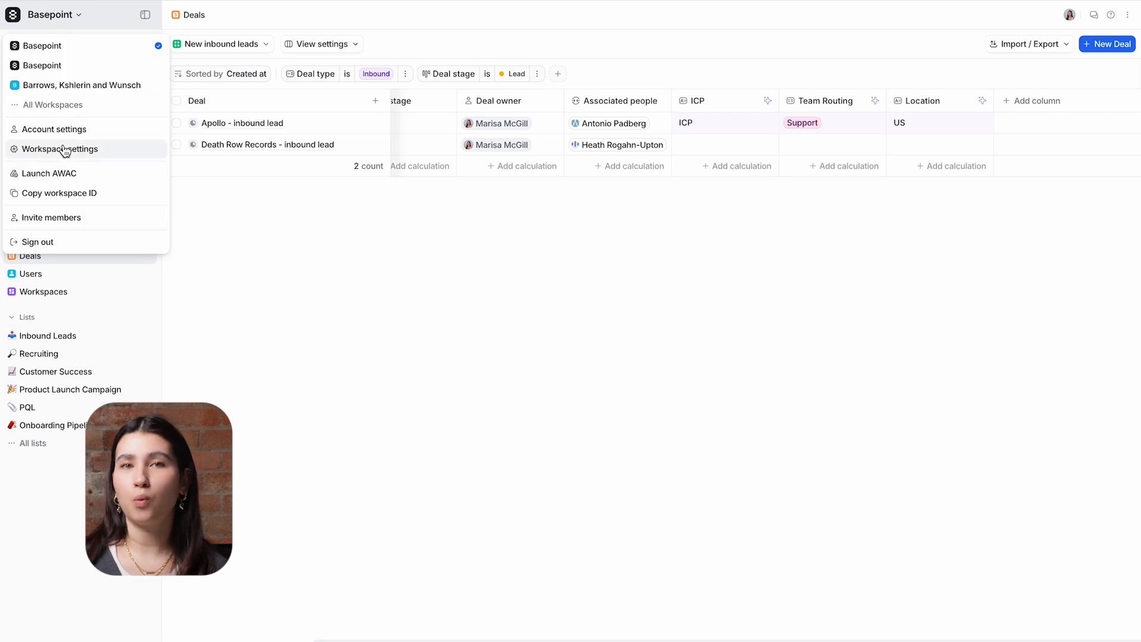
View automation credit usage in workspace billing: 209 credits across 107 runs
left_click(60, 149)
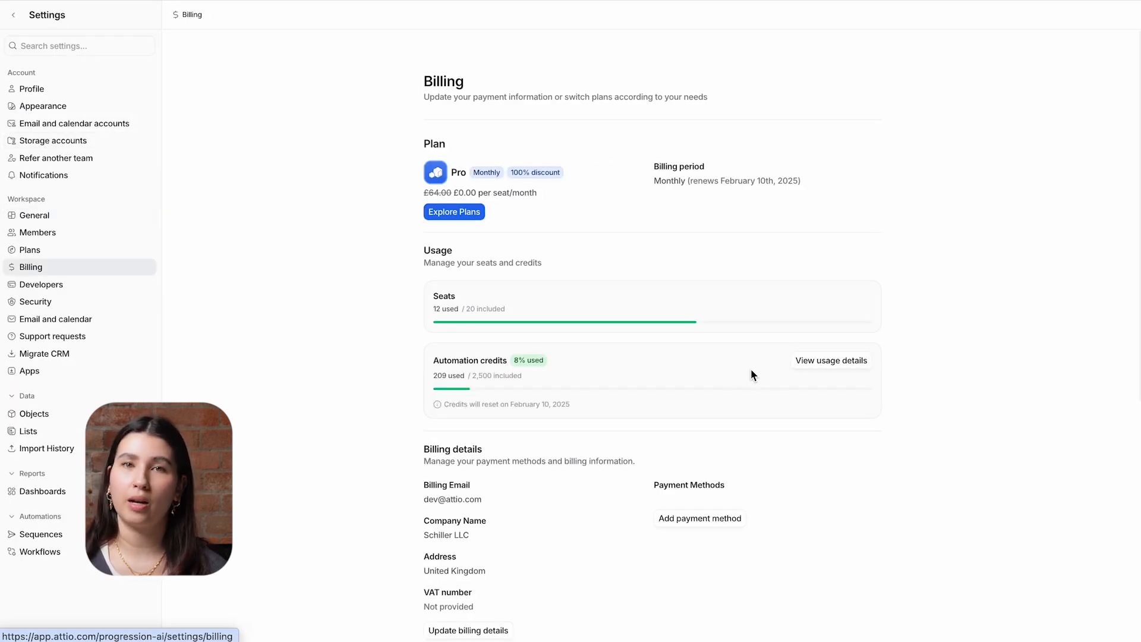
left_click(830, 360)
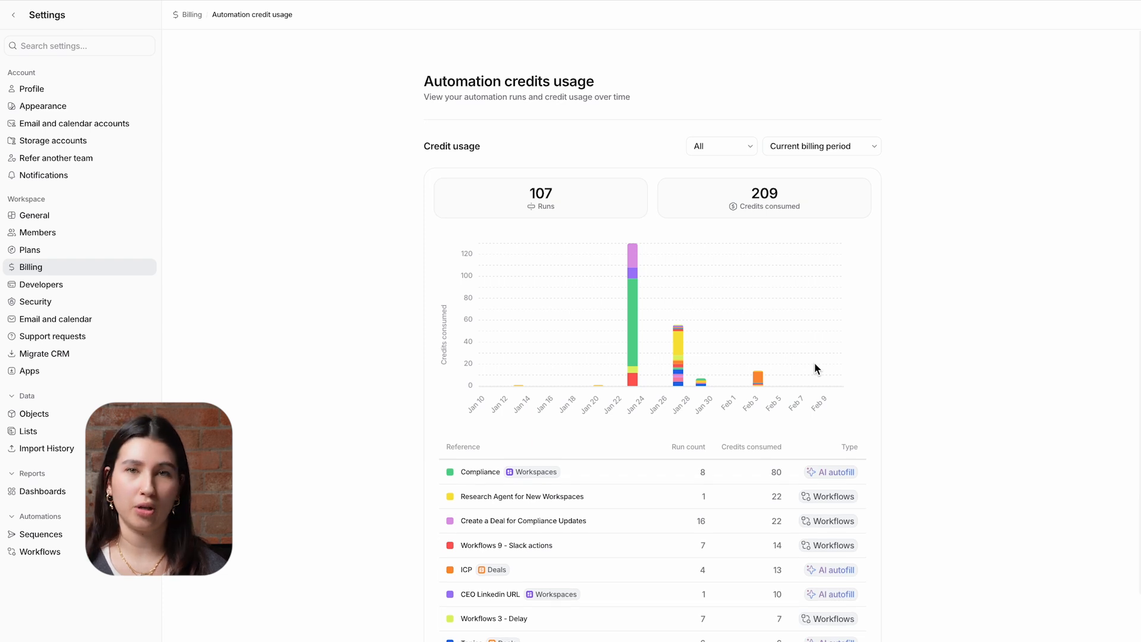
mouse_move(966, 372)
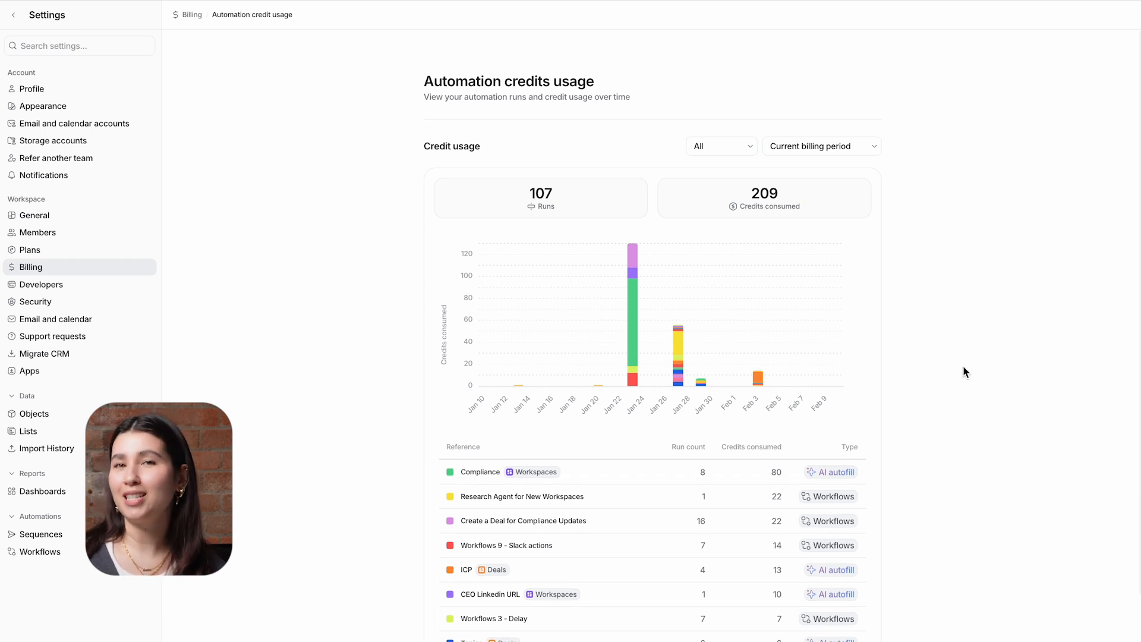